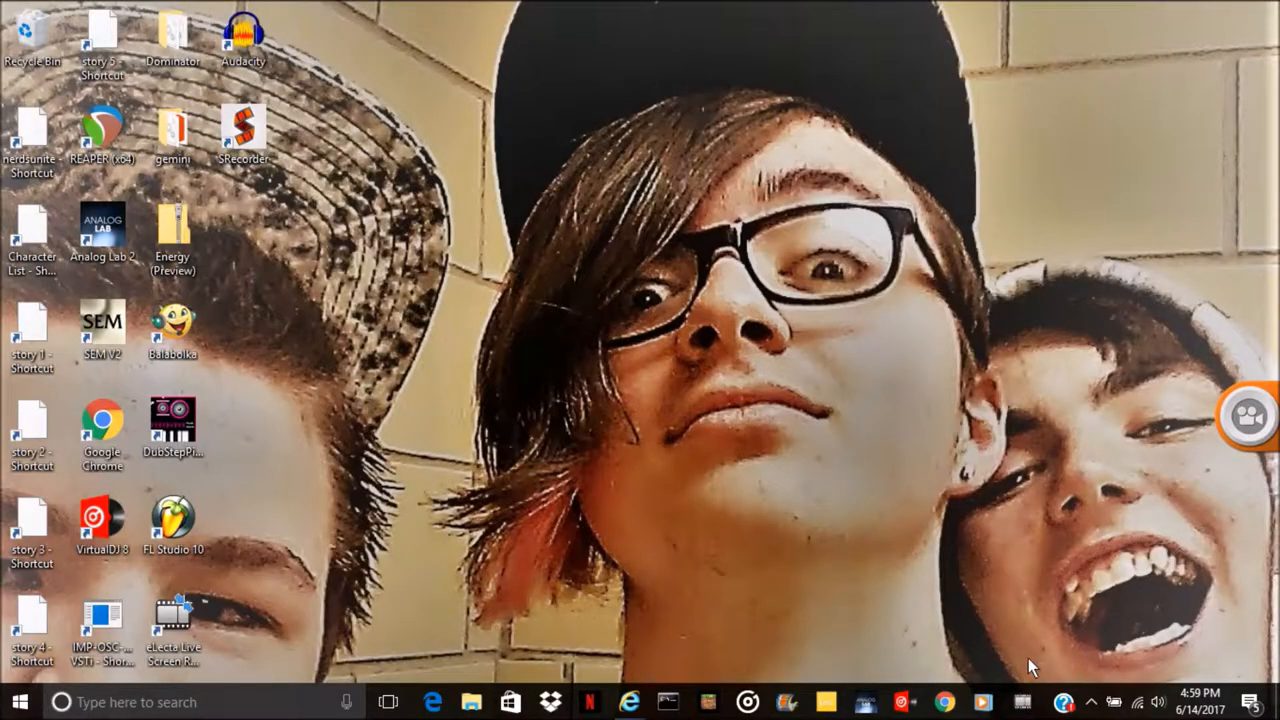
pyautogui.moveTo(835, 445)
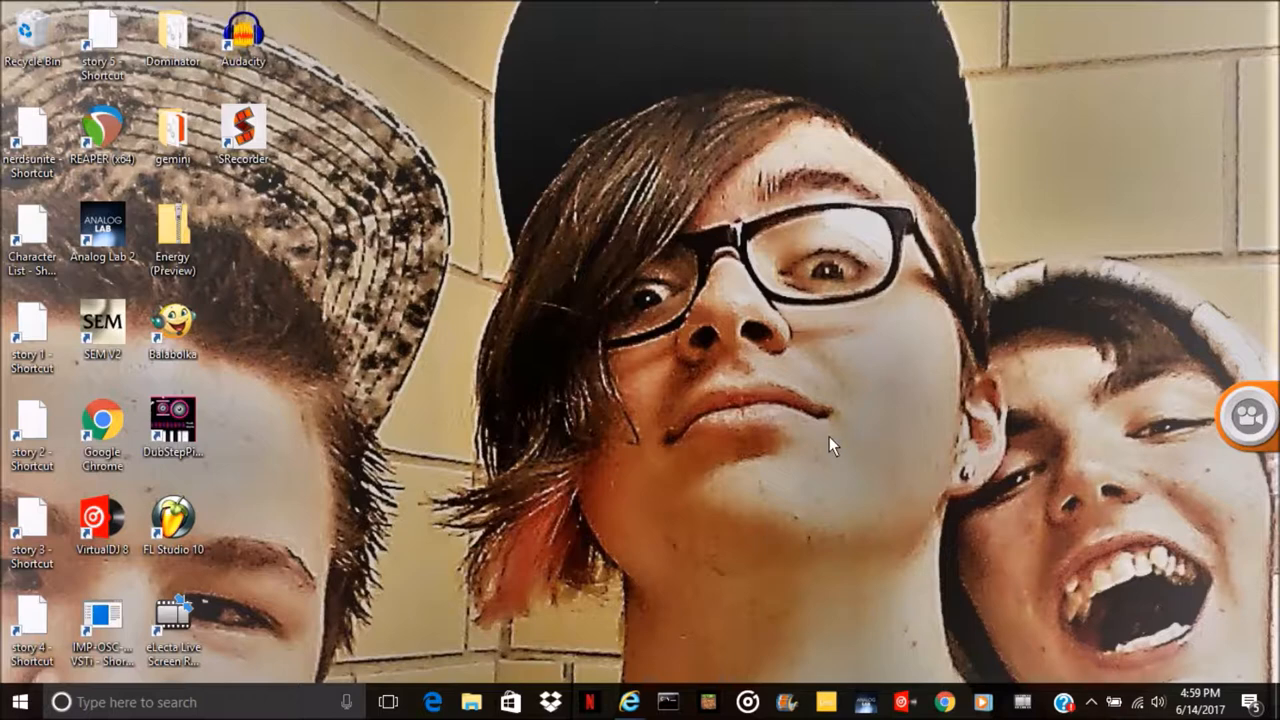
pyautogui.moveTo(457, 343)
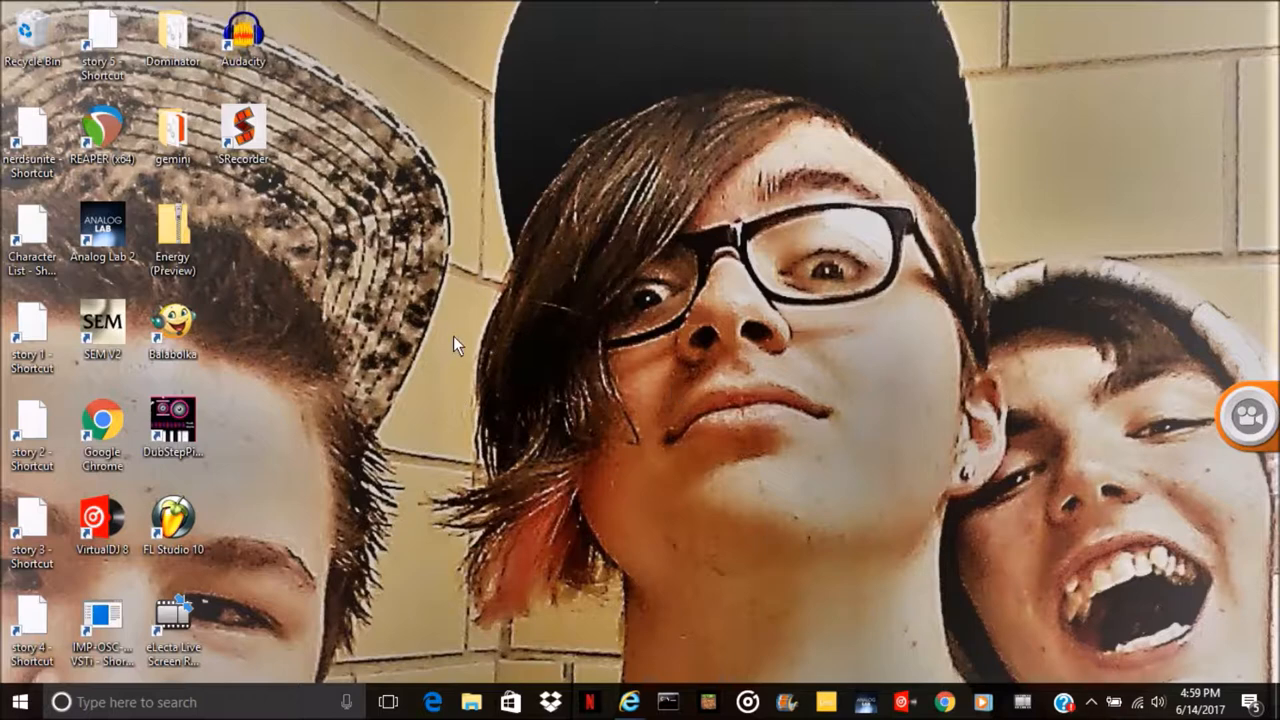
# Launch REAPER (x64) from its desktop shortcut
pyautogui.doubleClick(104, 130)
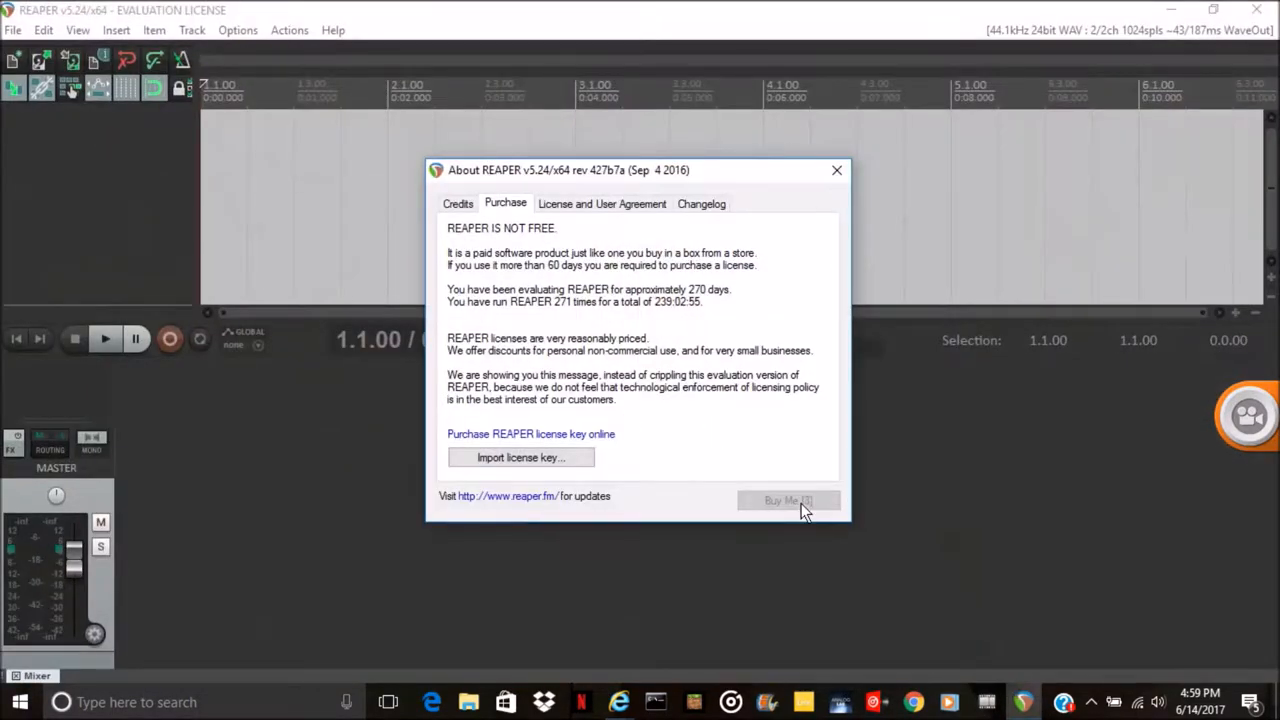
# Dismiss the evaluation notice, set ReaSamplOmatic5000 to freely configurable shifted mode, and browse for a sample
pyautogui.click(832, 169)
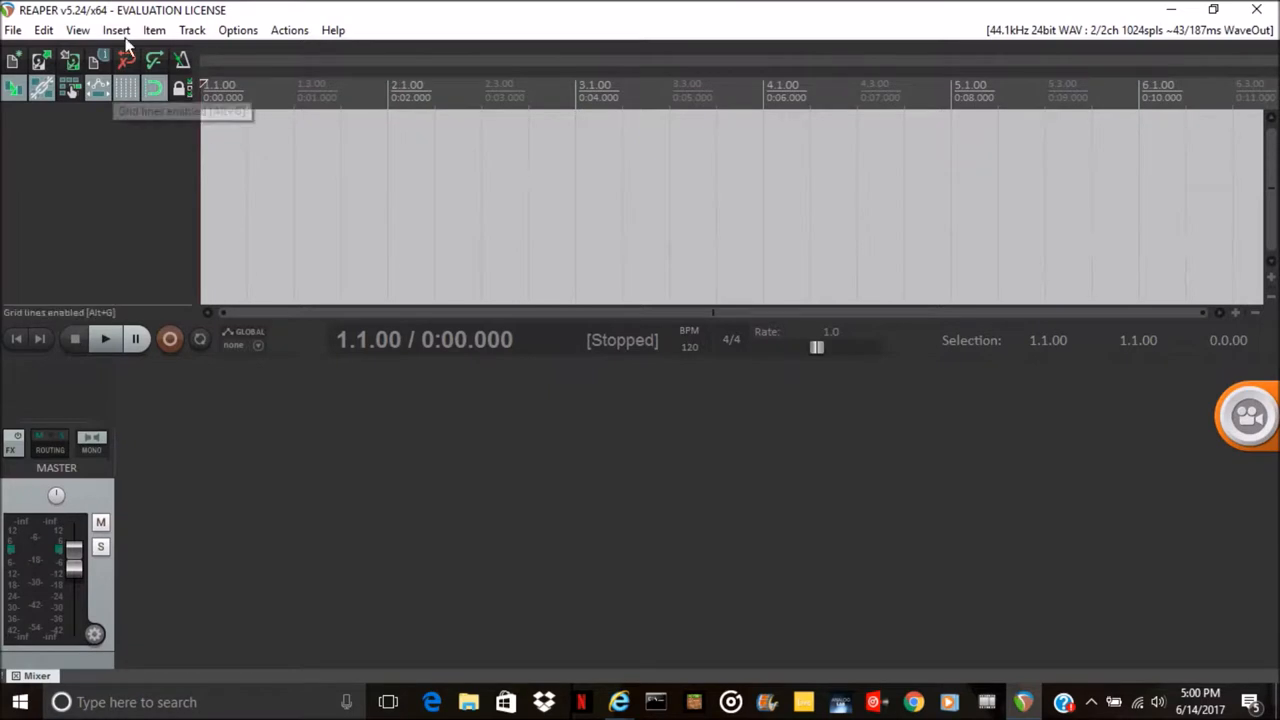
pyautogui.moveTo(338, 264)
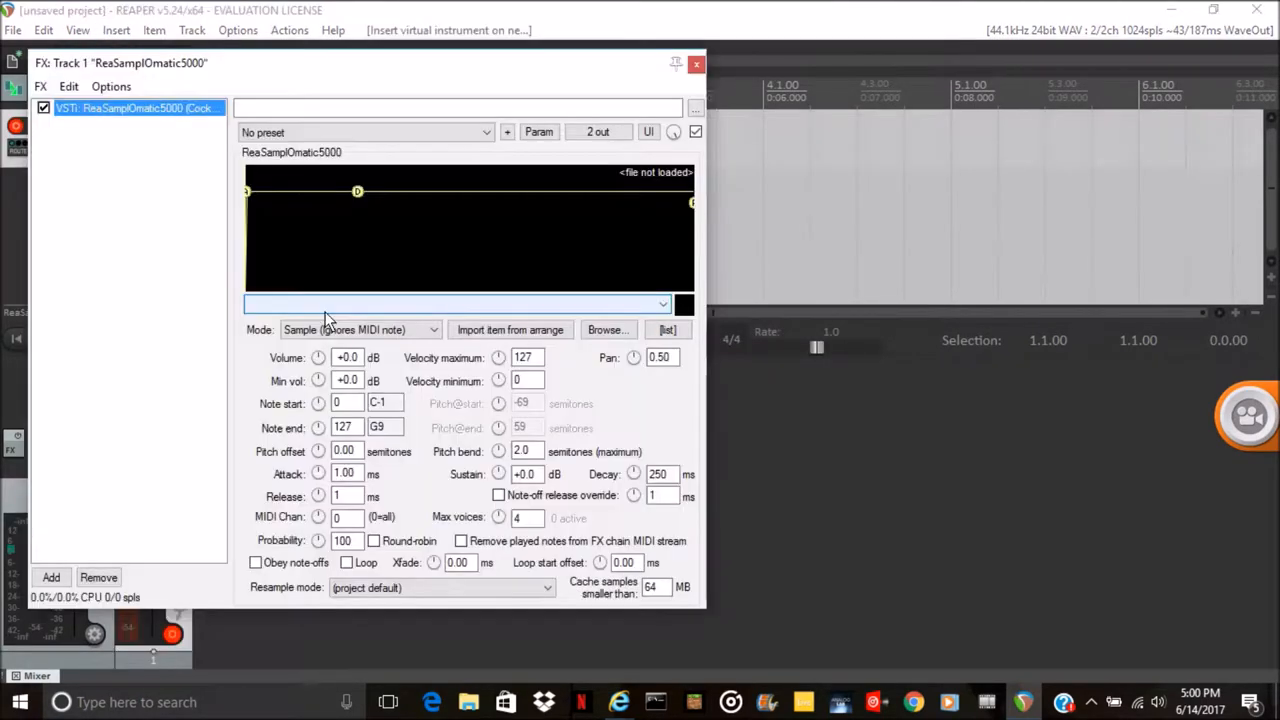
pyautogui.click(357, 329)
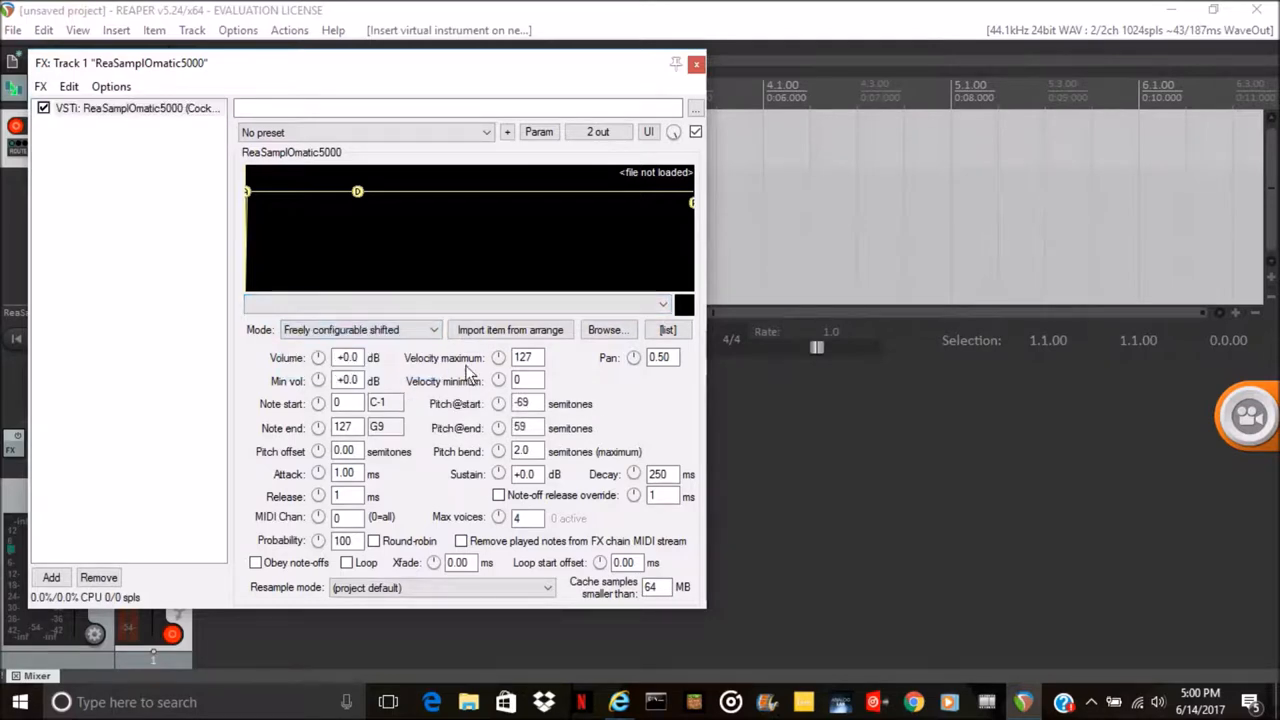
pyautogui.click(607, 329)
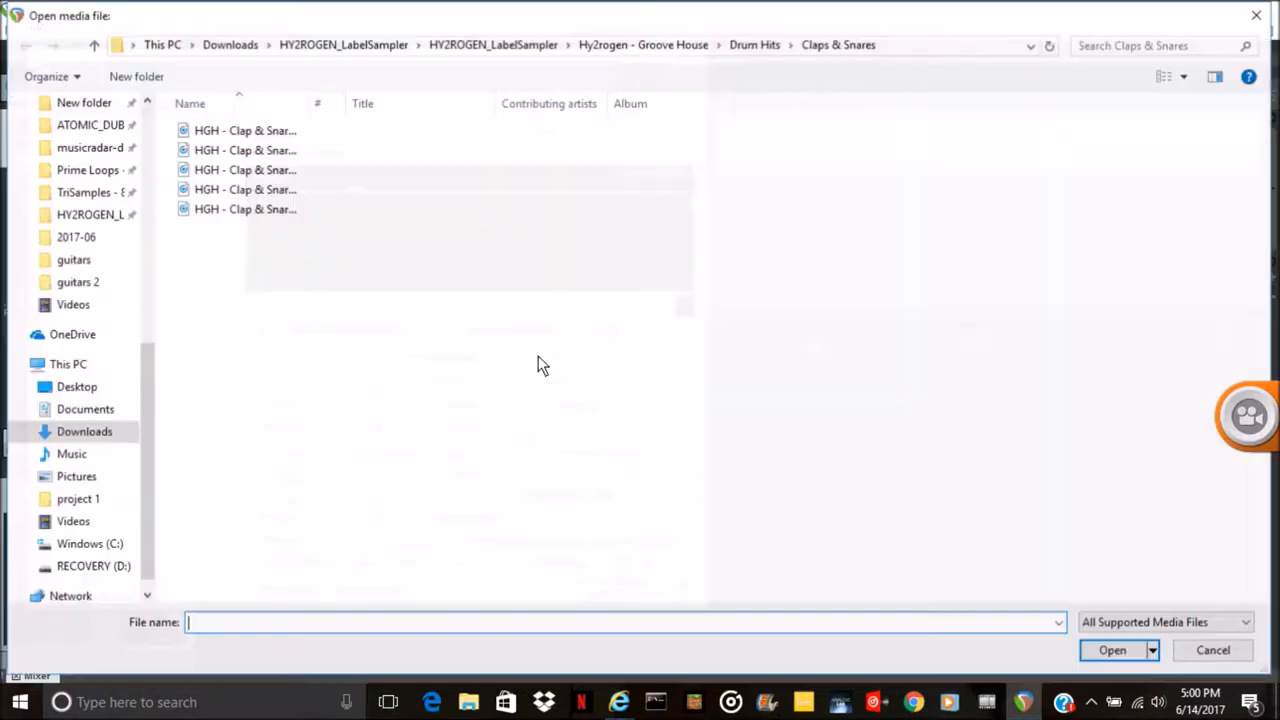
# Search the Downloads folder for 'donal' to find the Trump sniff mp3
pyautogui.click(84, 431)
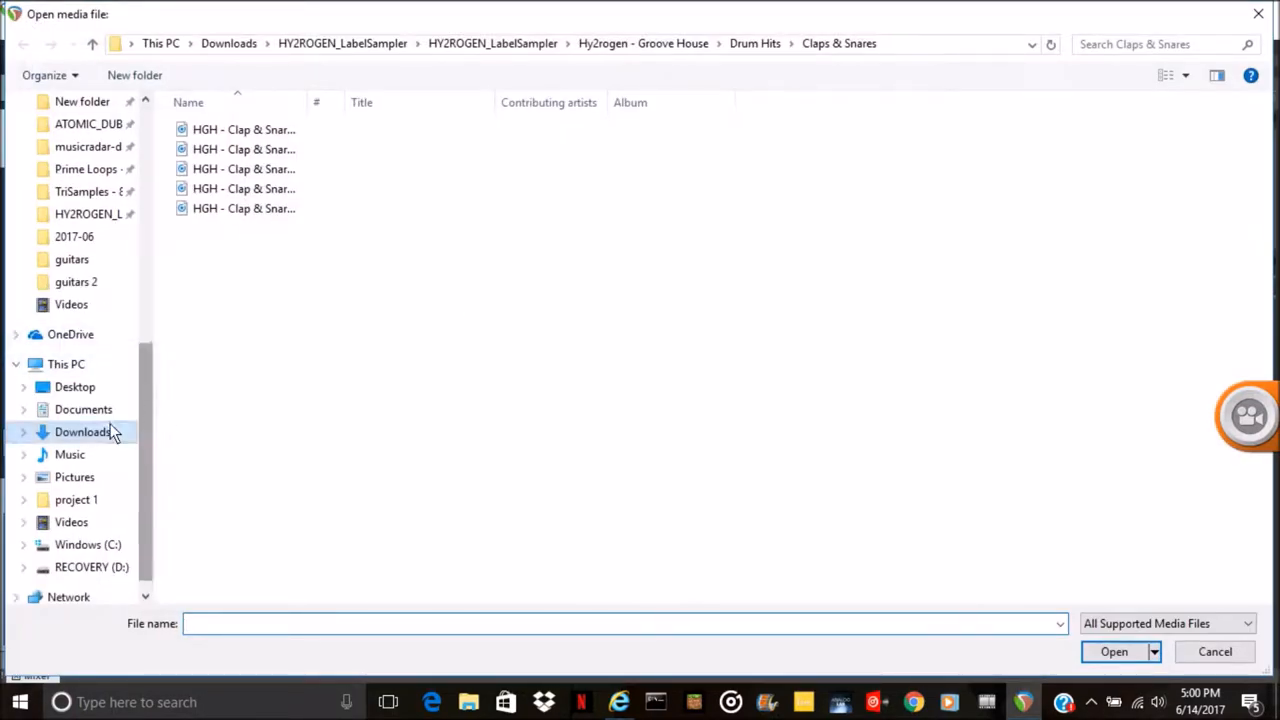
pyautogui.click(83, 431)
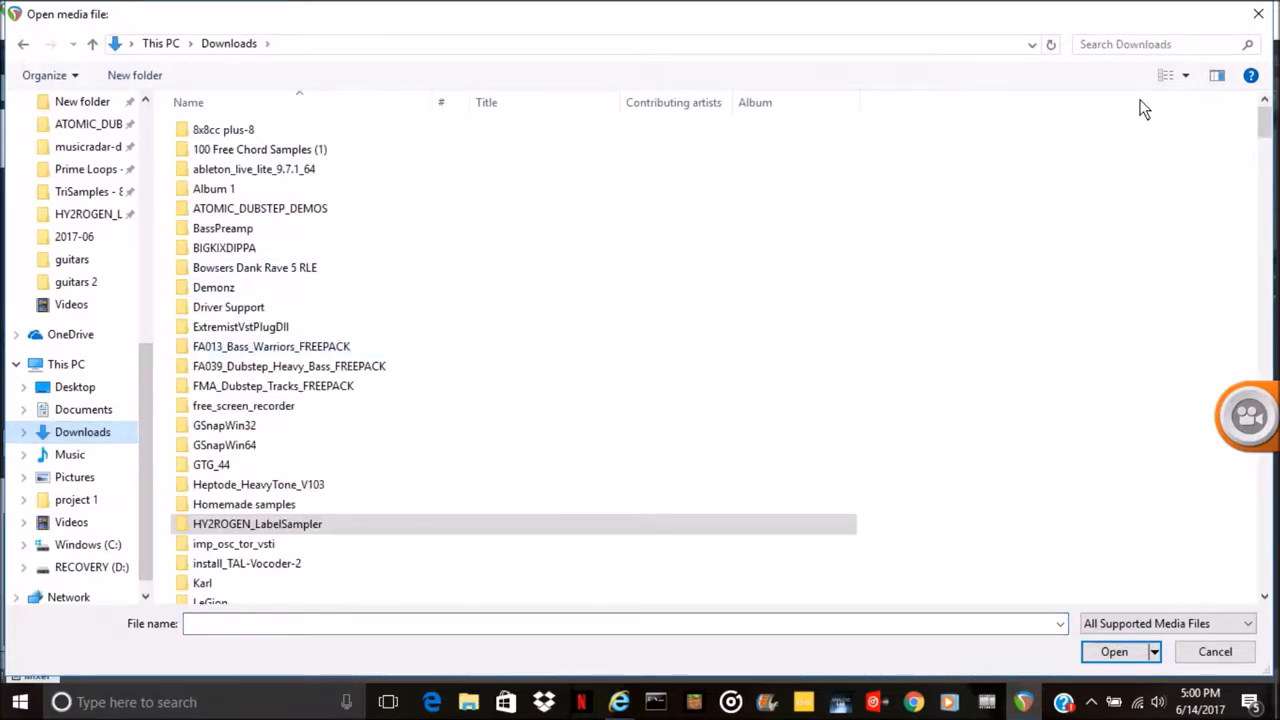
pyautogui.write('d')
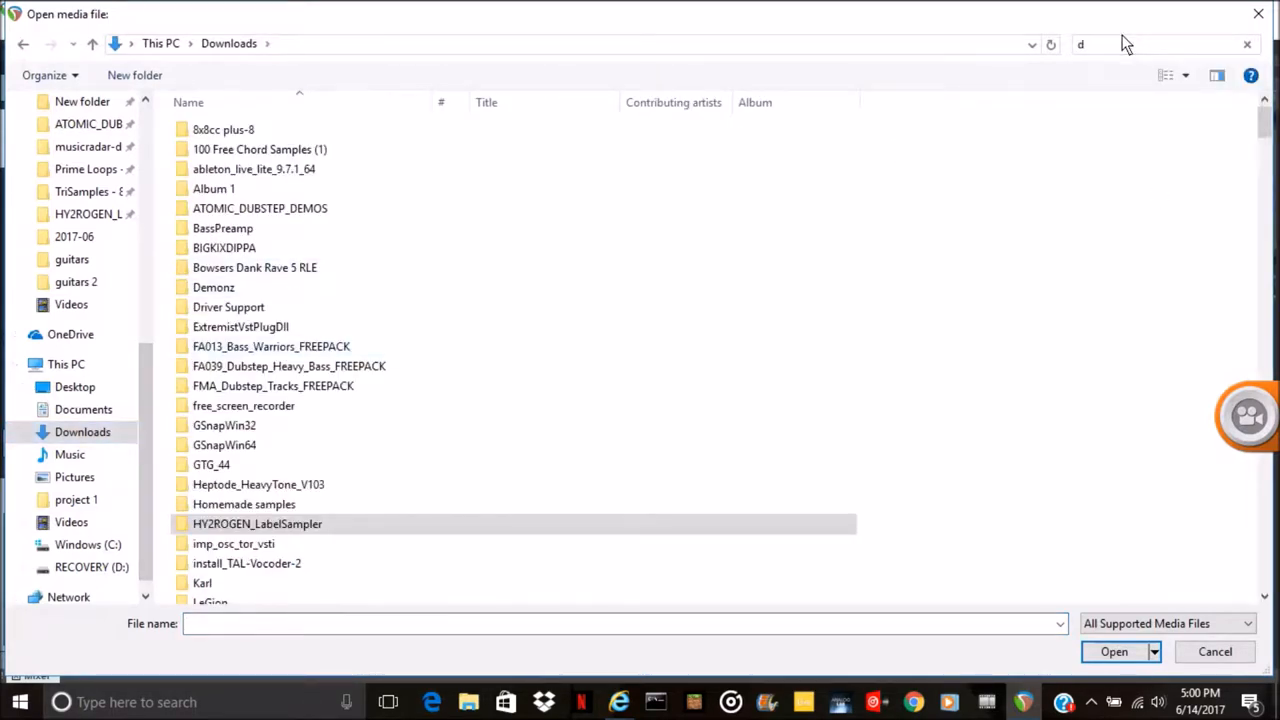
pyautogui.write('onal')
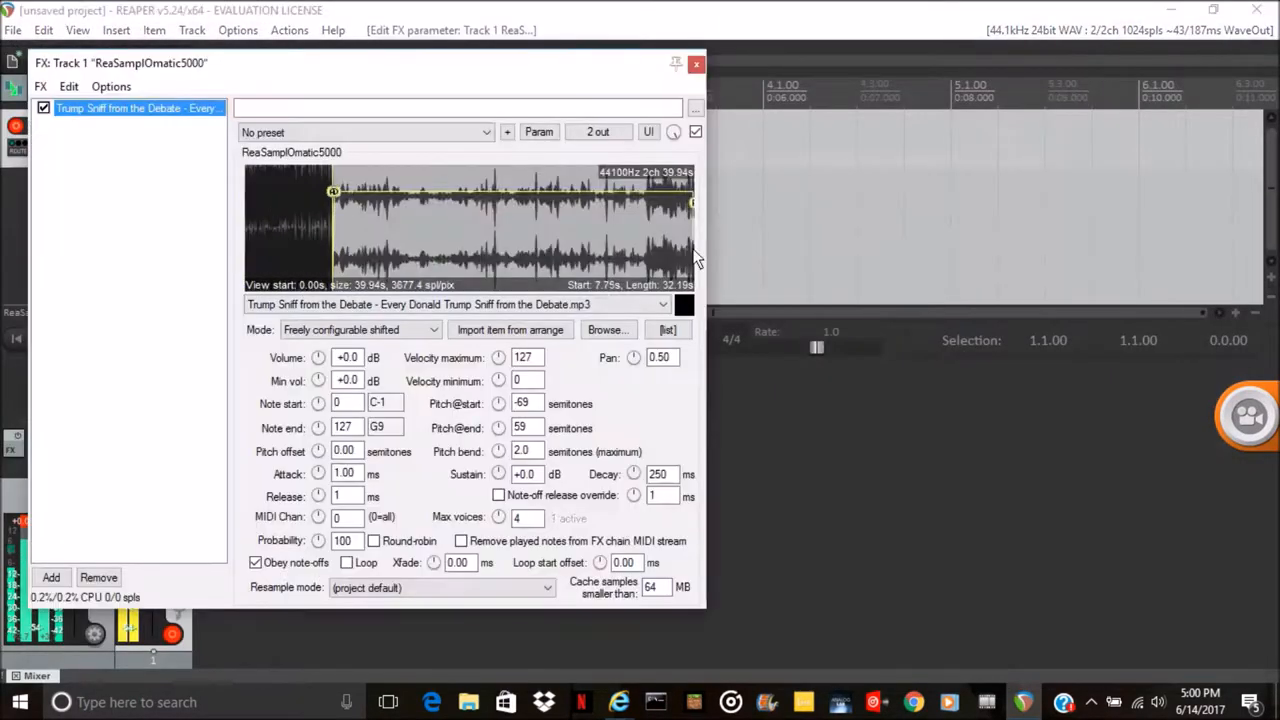
# Close the ReaSamplOmatic5000 FX window
pyautogui.click(694, 64)
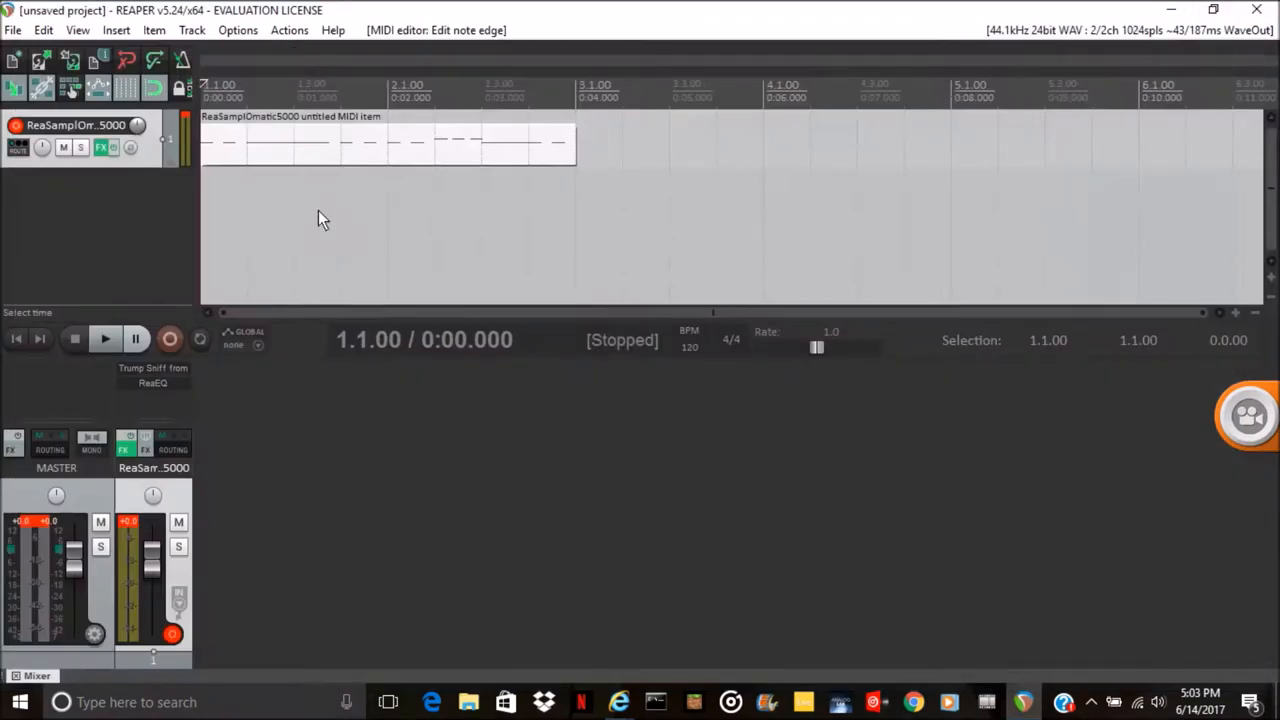
# Play, pause, and replay the soloed second sampler track to audition it
pyautogui.click(104, 338)
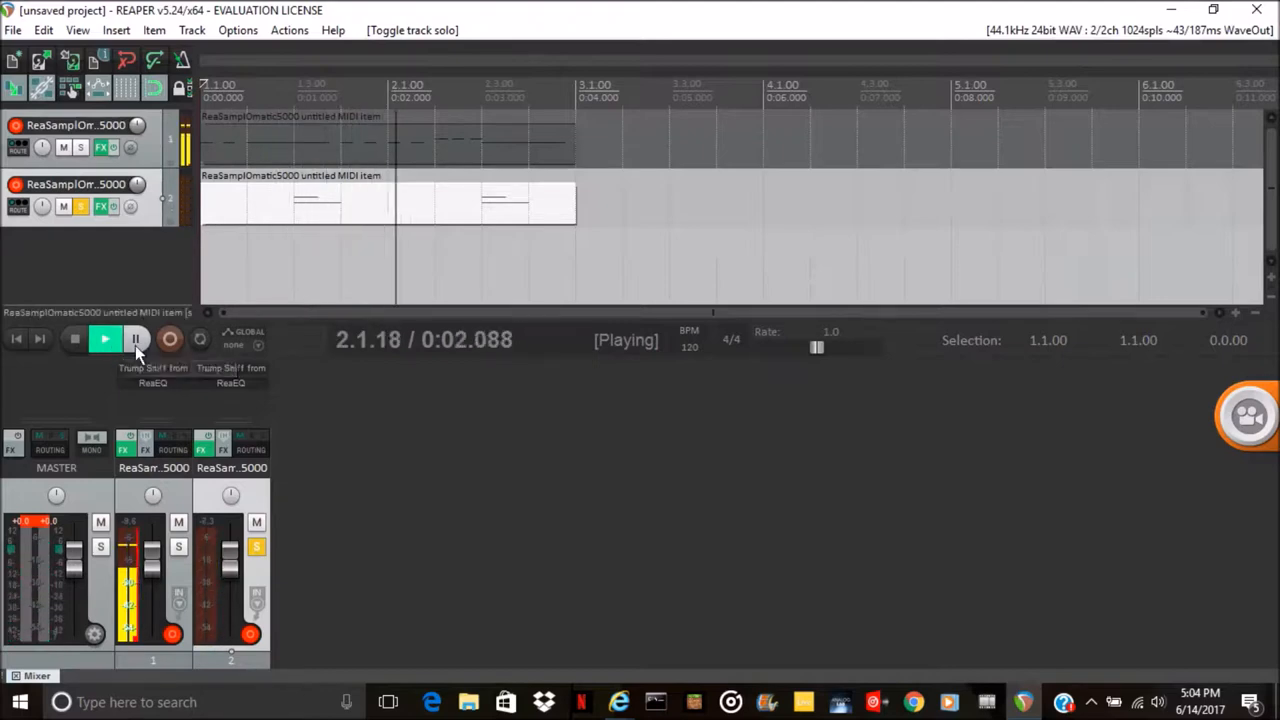
pyautogui.click(136, 339)
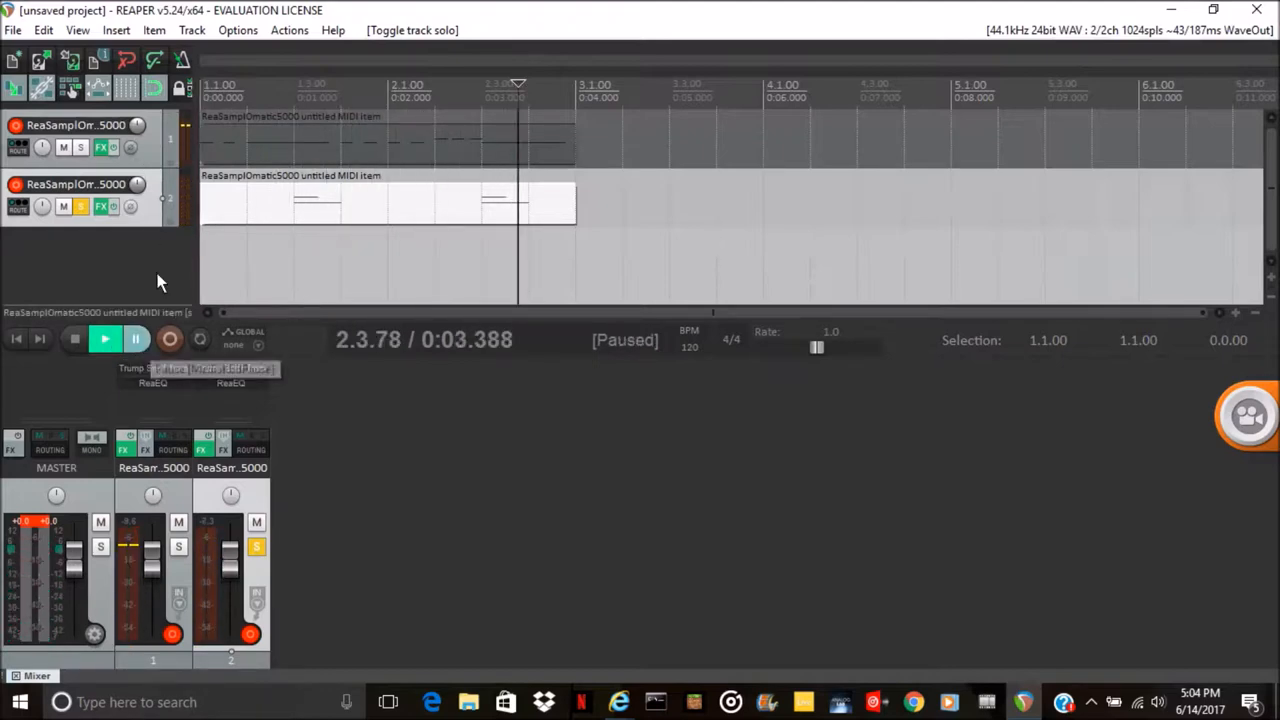
pyautogui.click(96, 338)
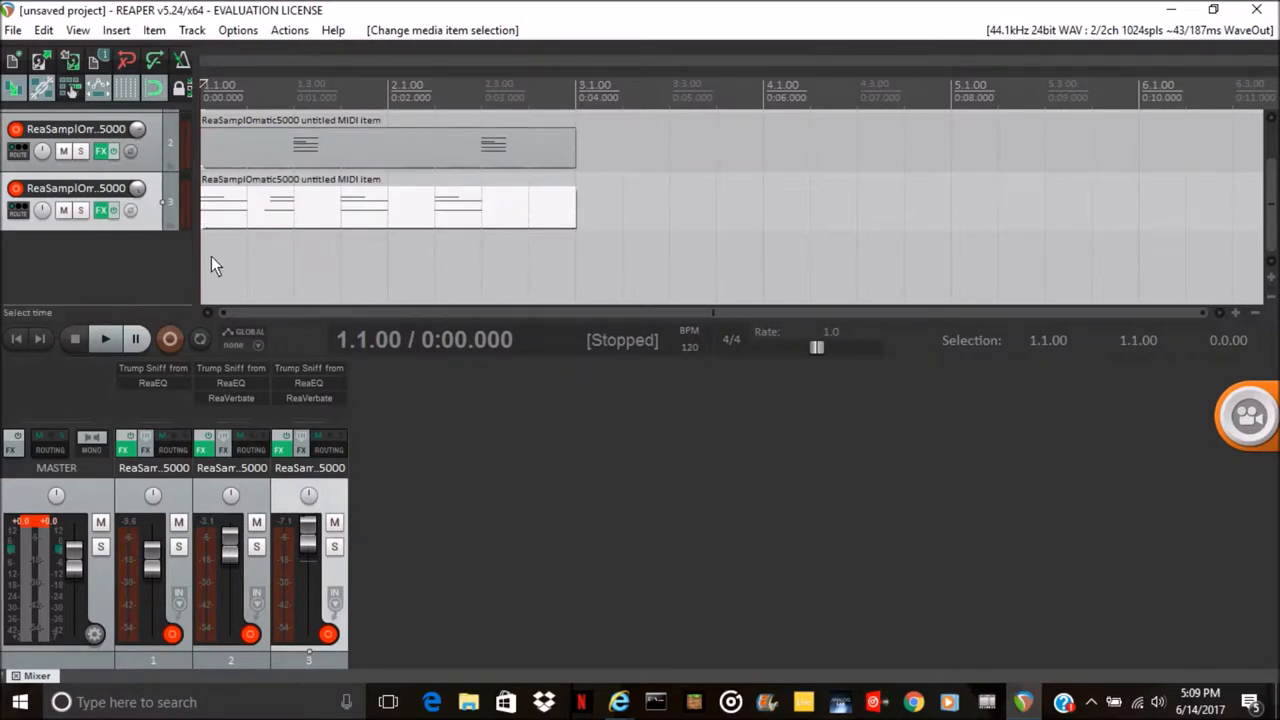
# Add track 4 by double-clicking the empty track area, then start playback
pyautogui.doubleClick(385, 205)
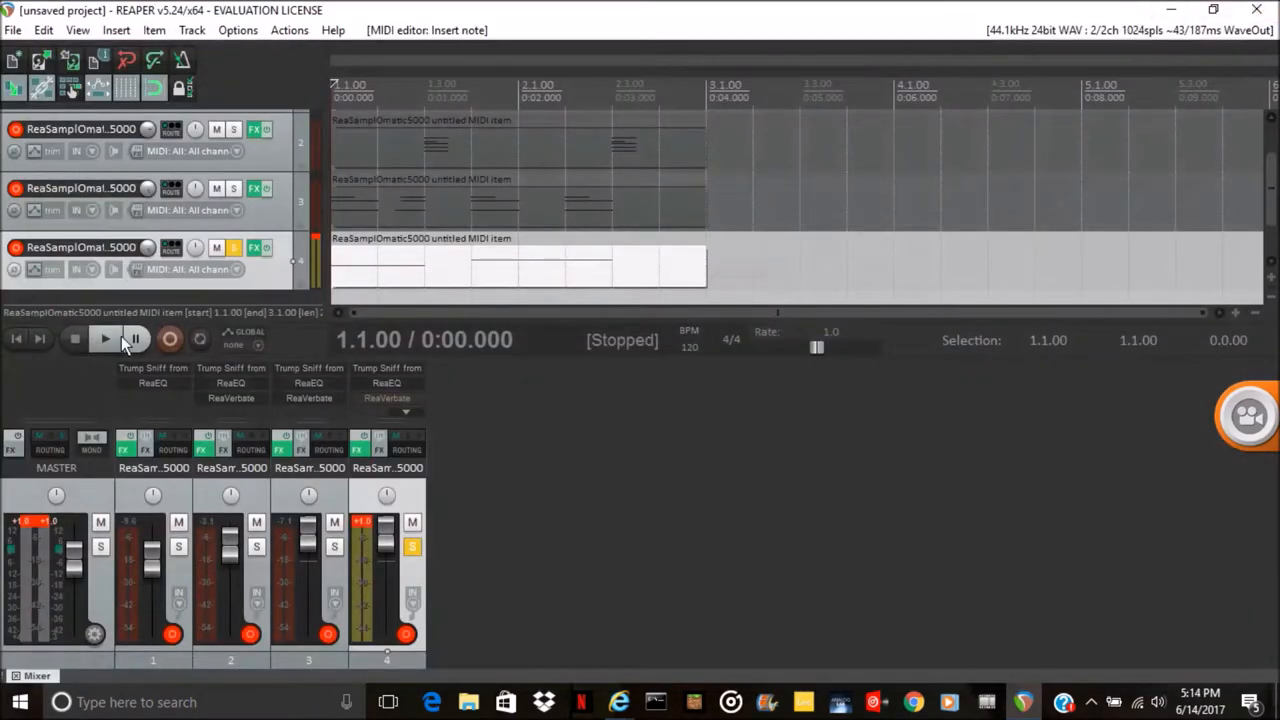
pyautogui.click(101, 337)
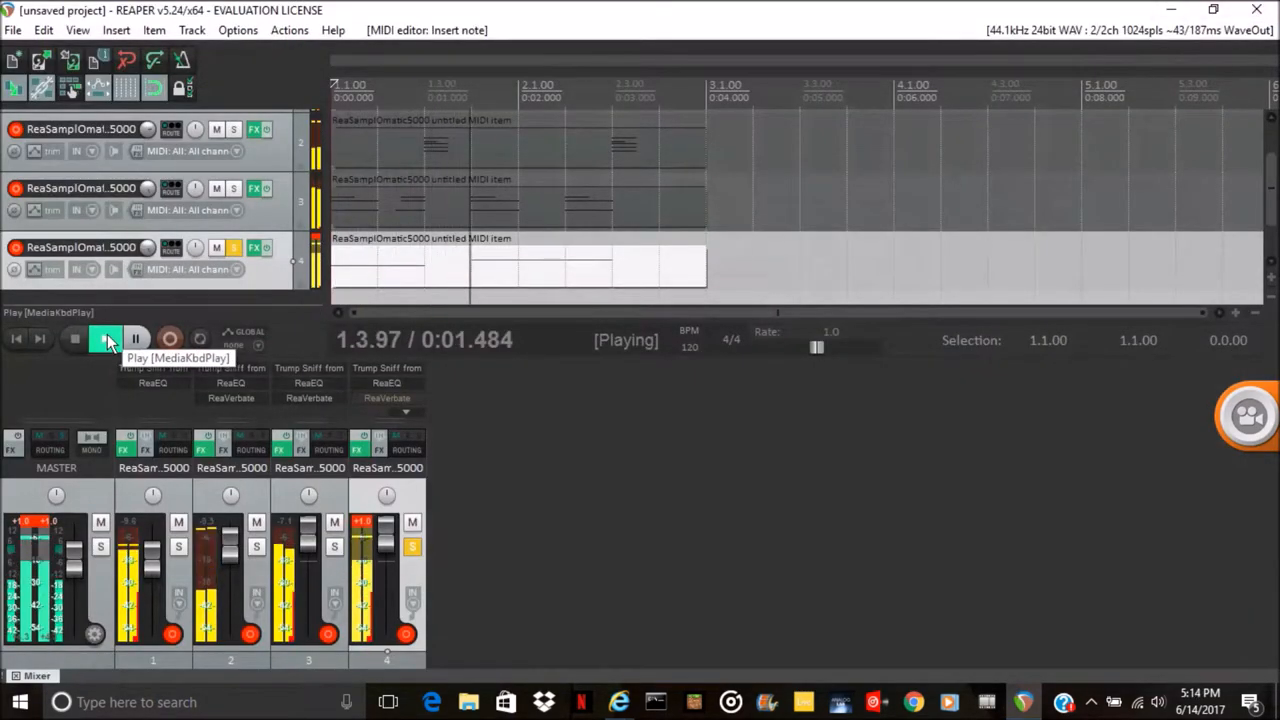
pyautogui.moveTo(137, 338)
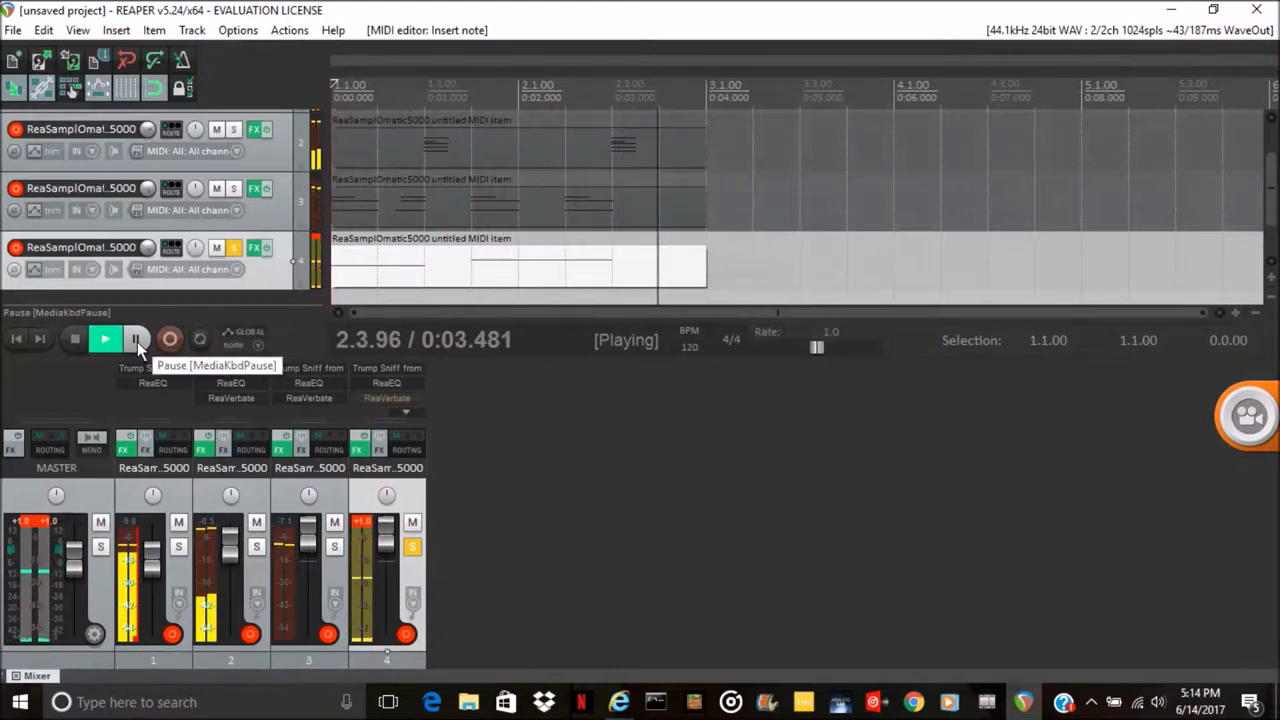